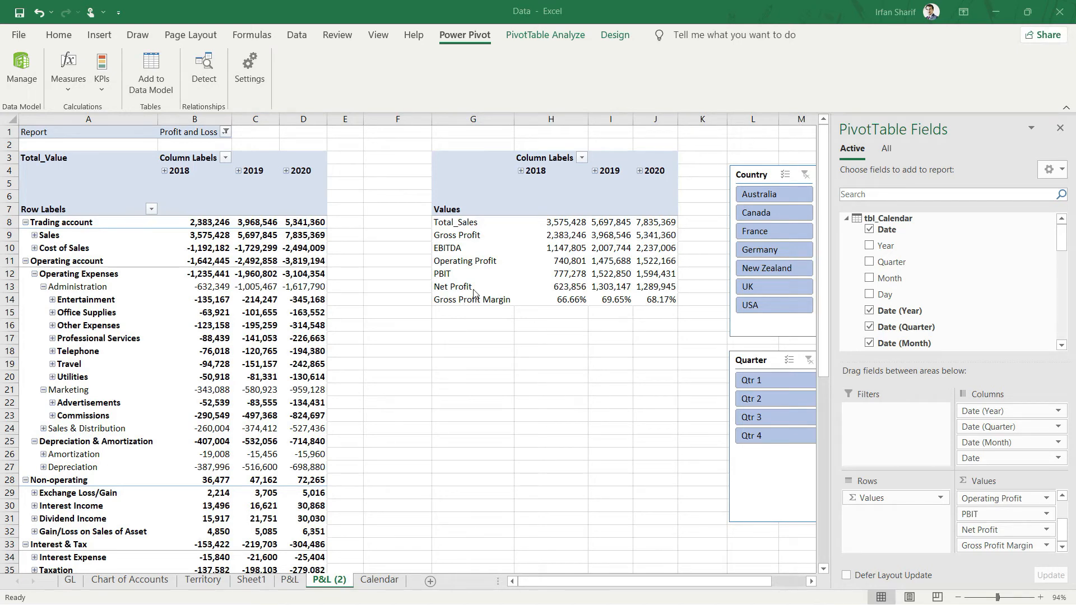
Create measure 'Operating Profit Margin' = [Operating Profit]/[Total_Sales], Category Number, Decimal, 2 places
{"action": "left_click", "coordinate": [68, 70]}
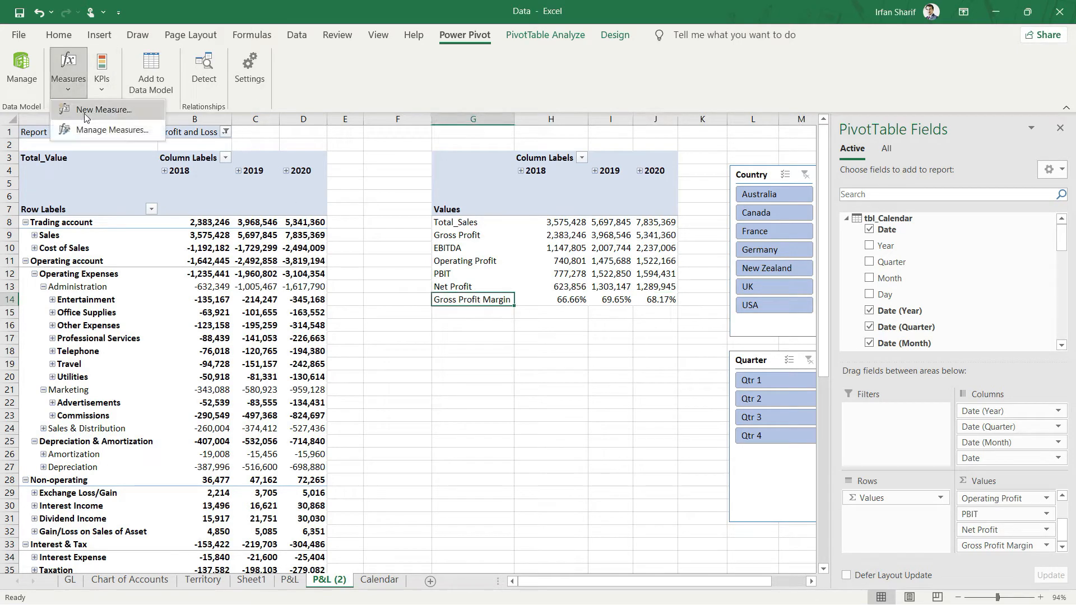
{"action": "left_click", "coordinate": [102, 110]}
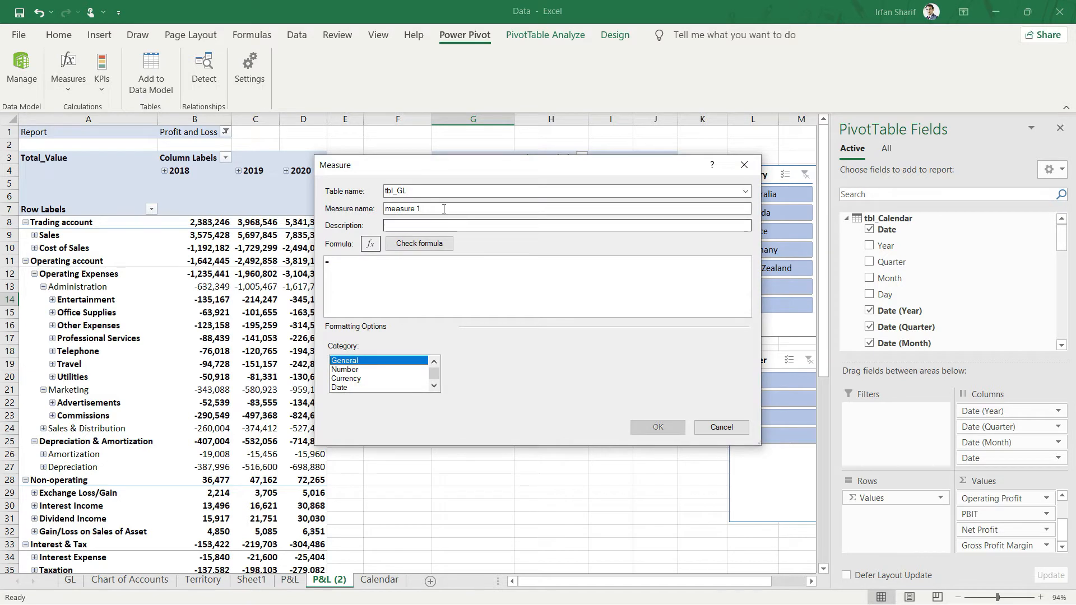
{"action": "type", "text": "Opearting Profit Margin"}
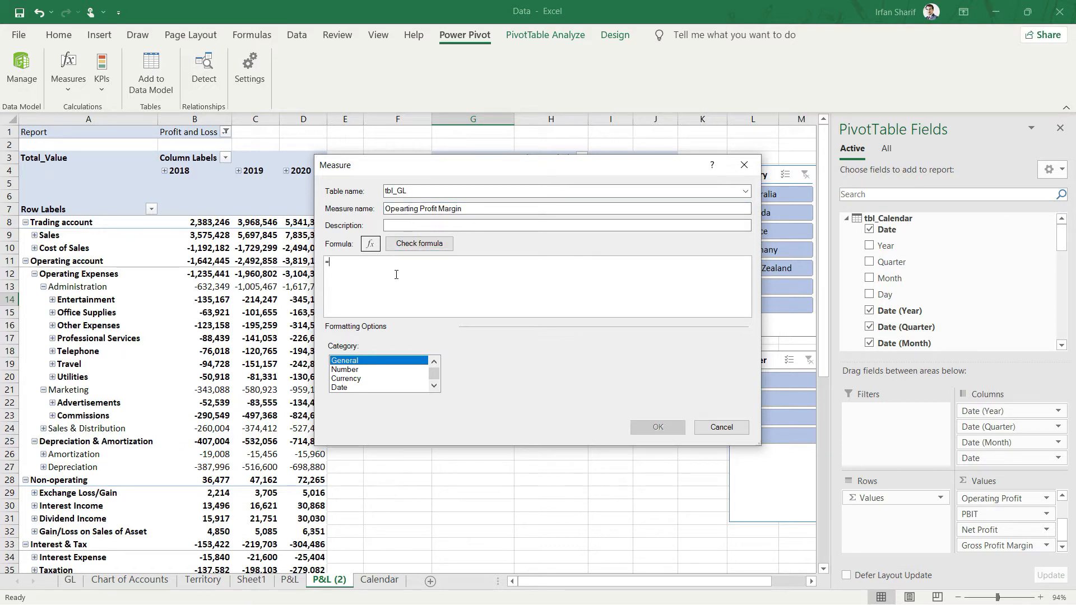
{"action": "type", "text": "o"}
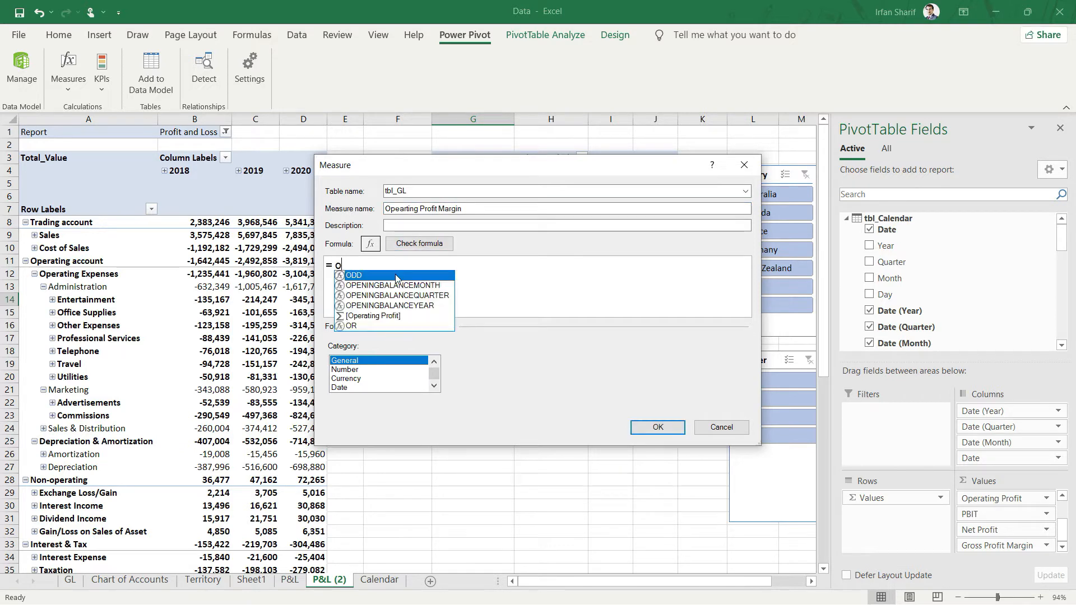
{"action": "type", "text": "p"}
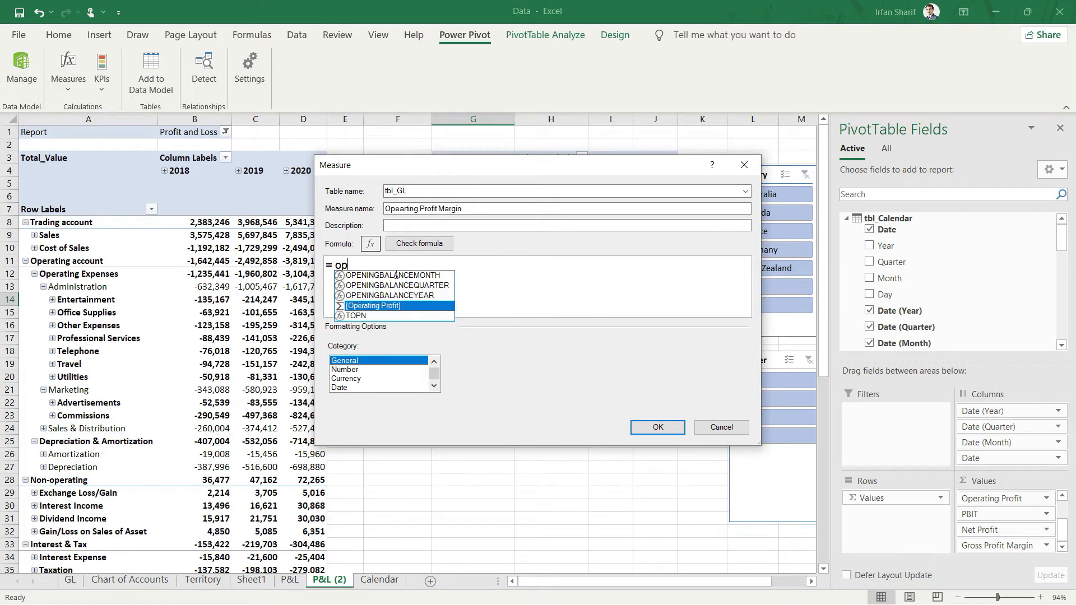
{"action": "type", "text": "[Operating Profit] / Sales"}
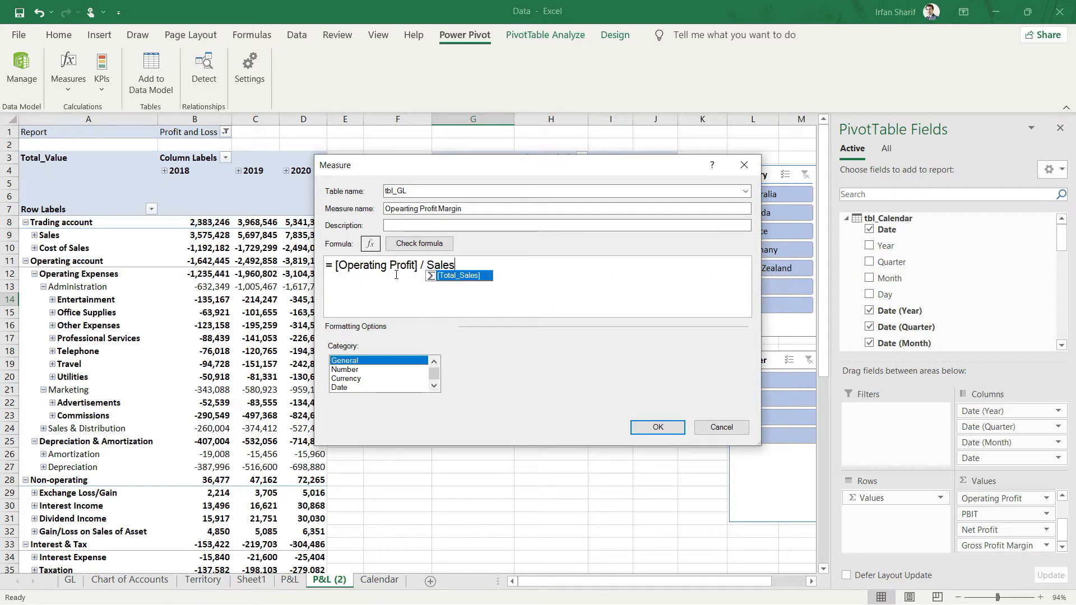
{"action": "key", "text": "Tab"}
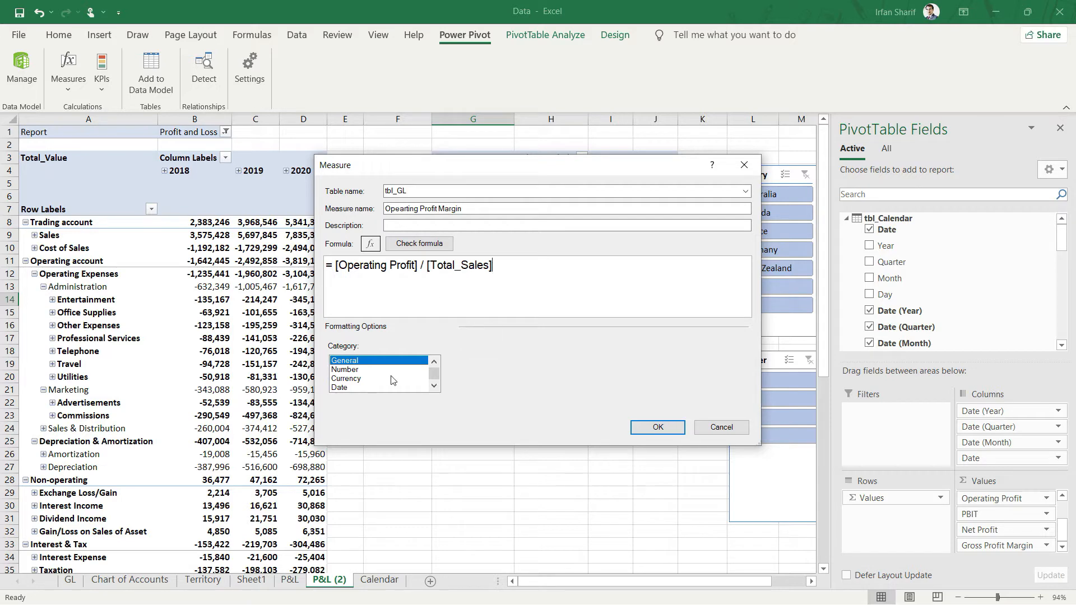
{"action": "left_click", "coordinate": [346, 369]}
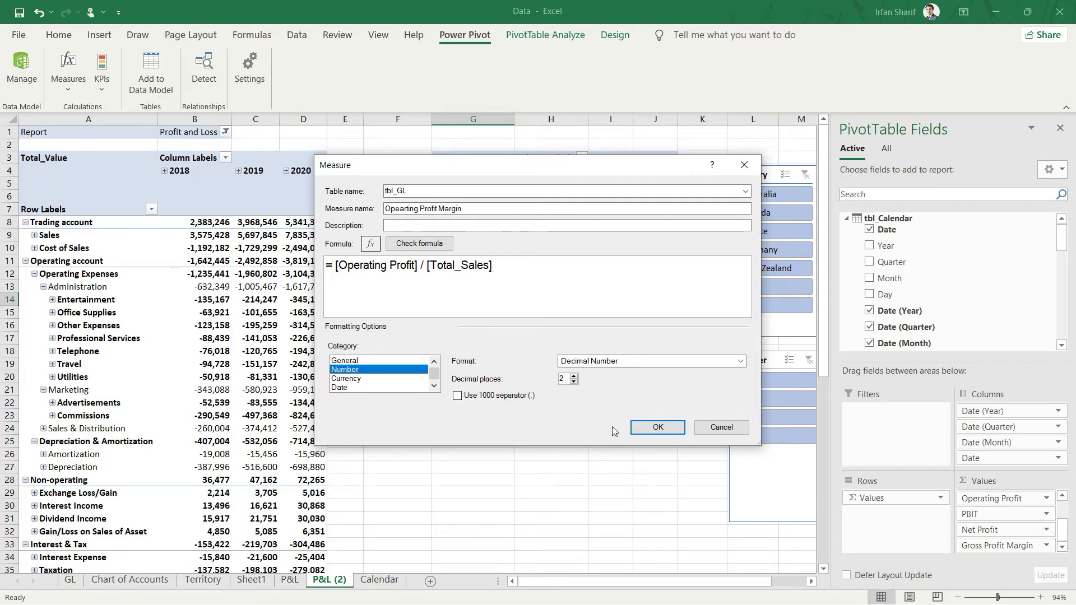
{"action": "left_click", "coordinate": [656, 427]}
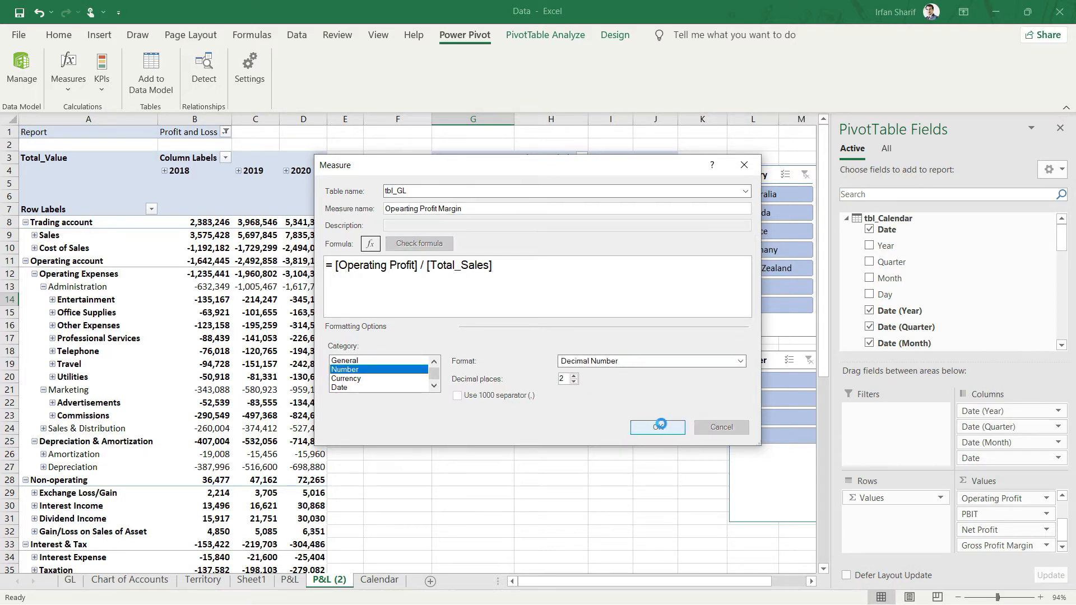
Confirm the measure and format its pivot row as Percentage, showing 20.72%, 25.90%, 34.34%
{"action": "left_click", "coordinate": [657, 428]}
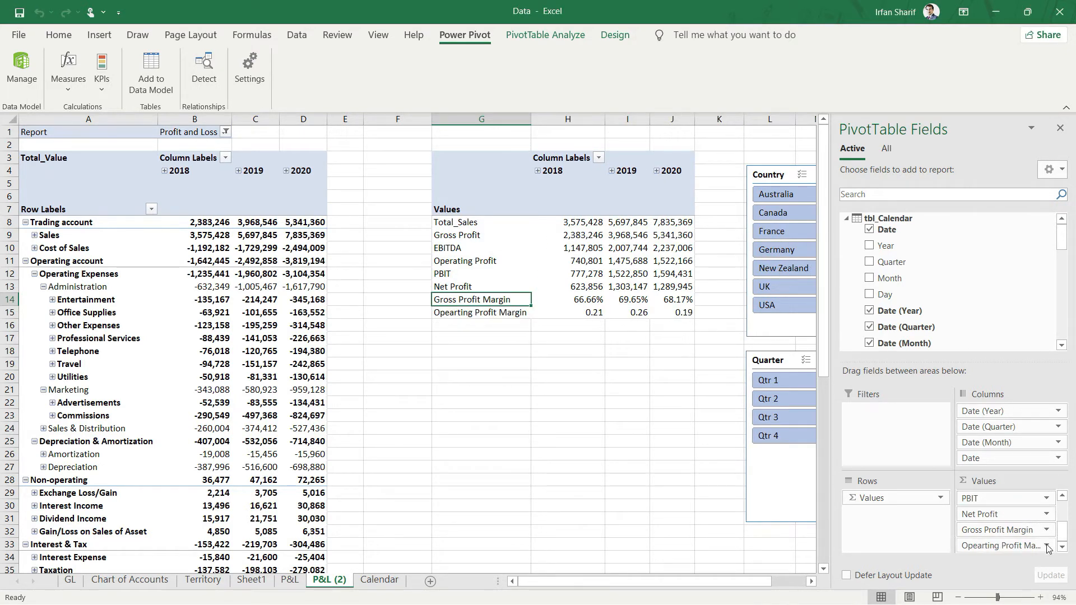
{"action": "left_click", "coordinate": [1001, 545]}
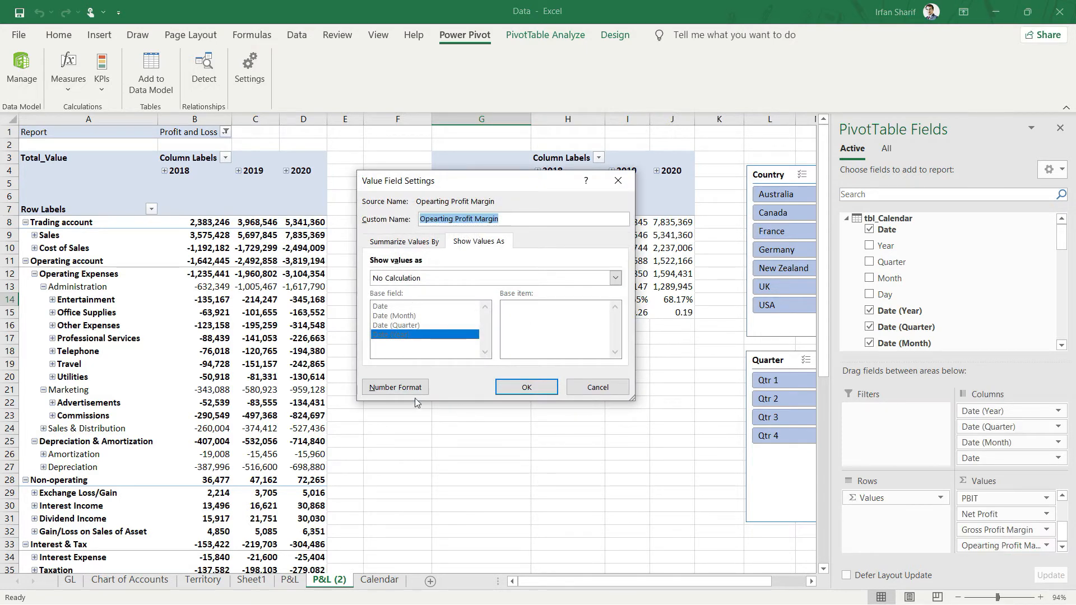
{"action": "left_click", "coordinate": [396, 387]}
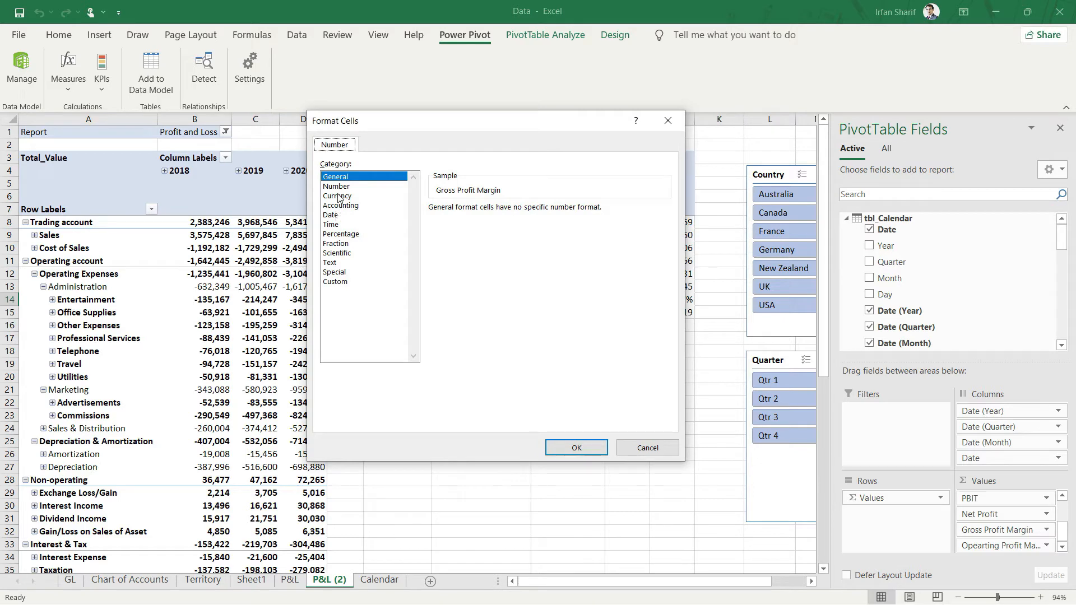
{"action": "left_click", "coordinate": [341, 234]}
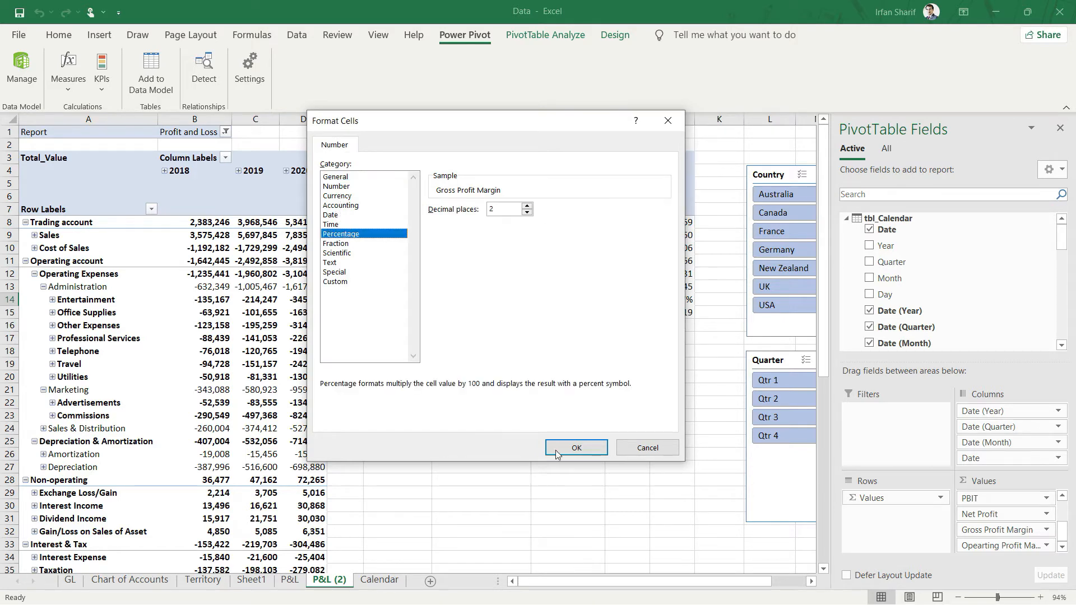
{"action": "left_click", "coordinate": [576, 447]}
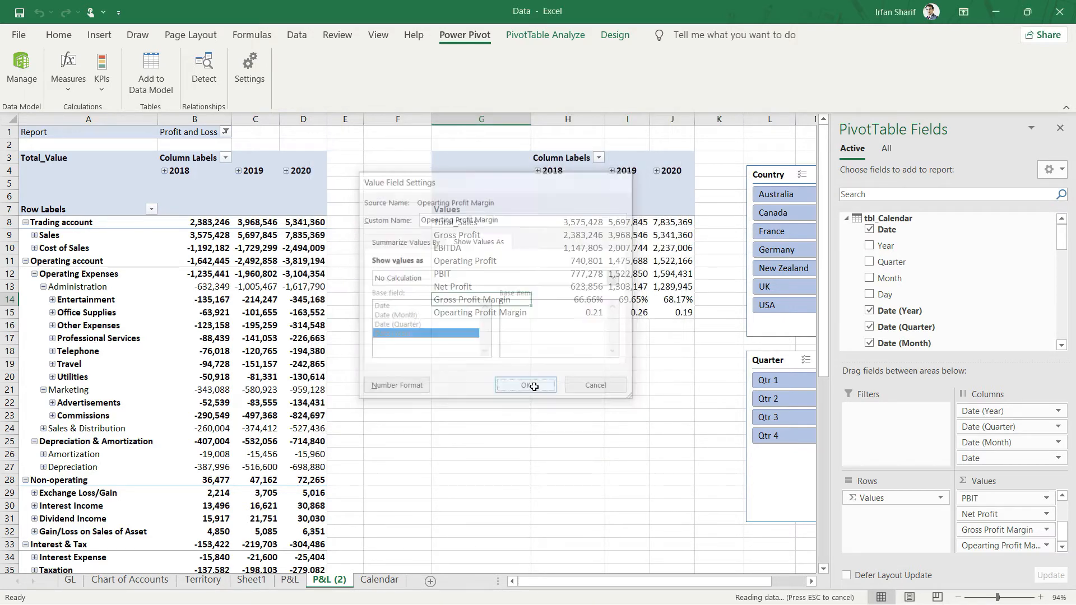
{"action": "left_click", "coordinate": [525, 384]}
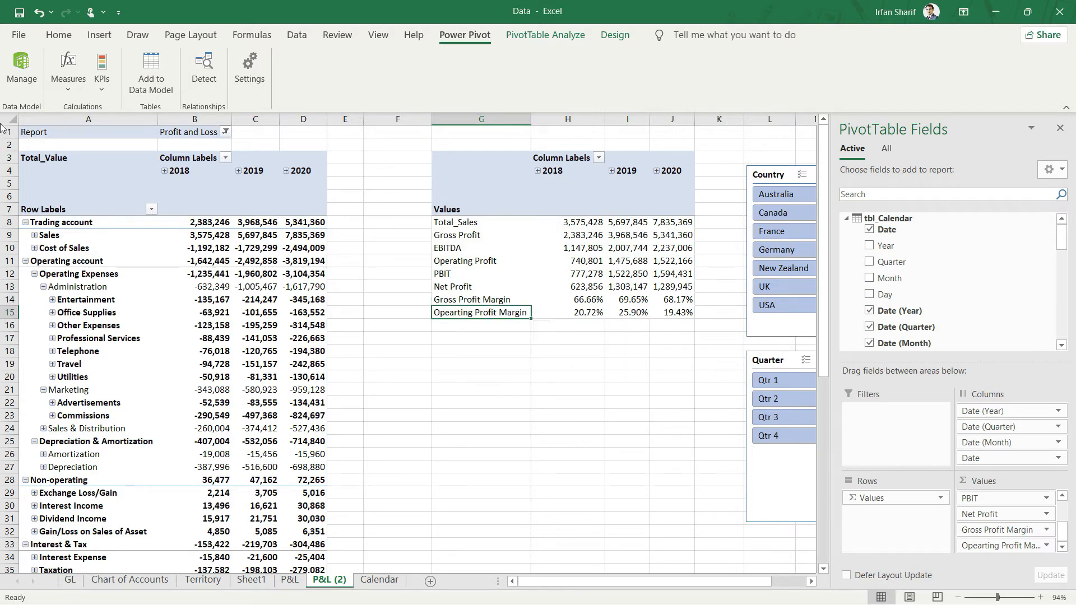
Create measure 'Net Profit Margin' = [Net Profit]/[Total_Sales] with Number category, giving 0.17, 0.23, 0.16
{"action": "left_click", "coordinate": [68, 71]}
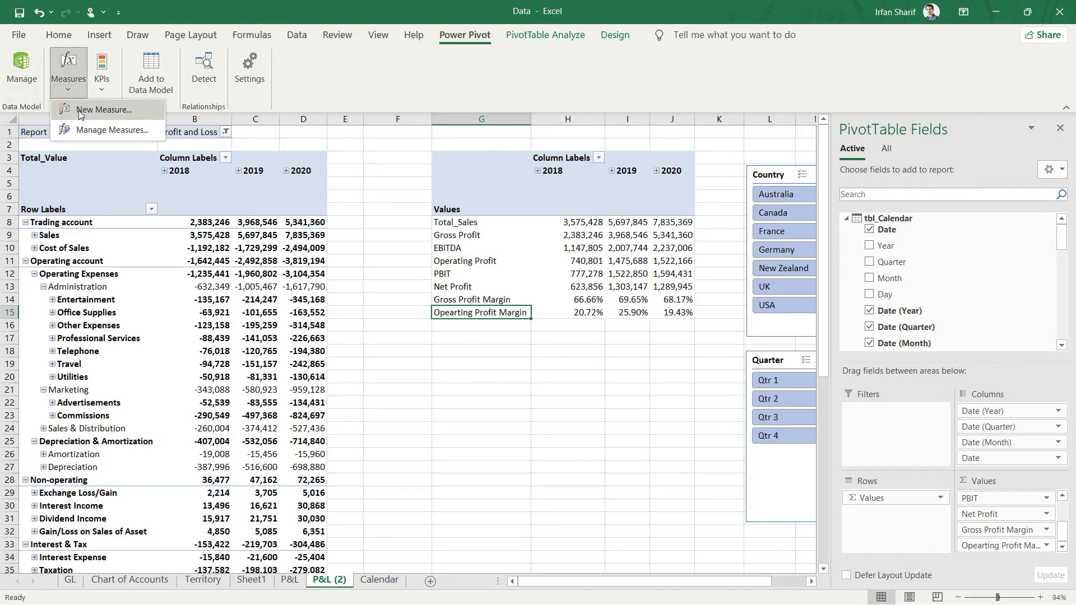
{"action": "left_click", "coordinate": [104, 110]}
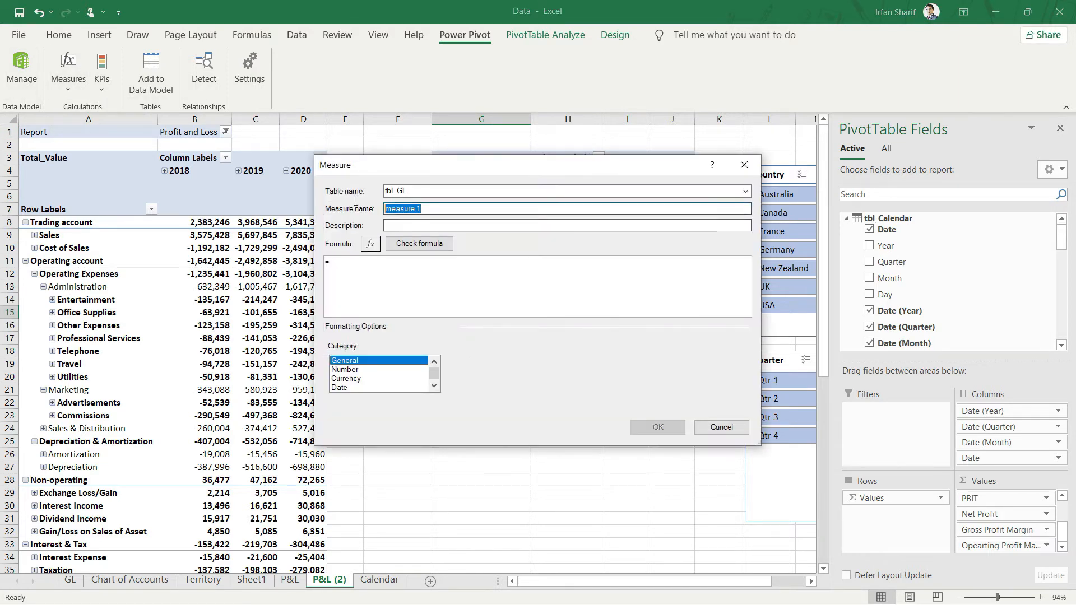
{"action": "type", "text": "Net Profit Margi"}
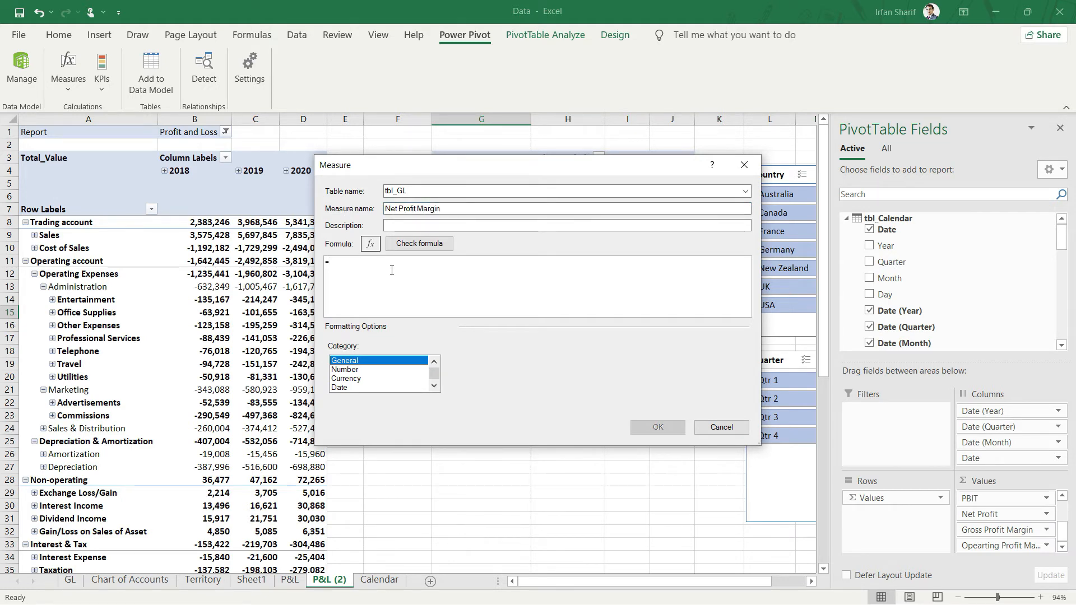
{"action": "type", "text": "net"}
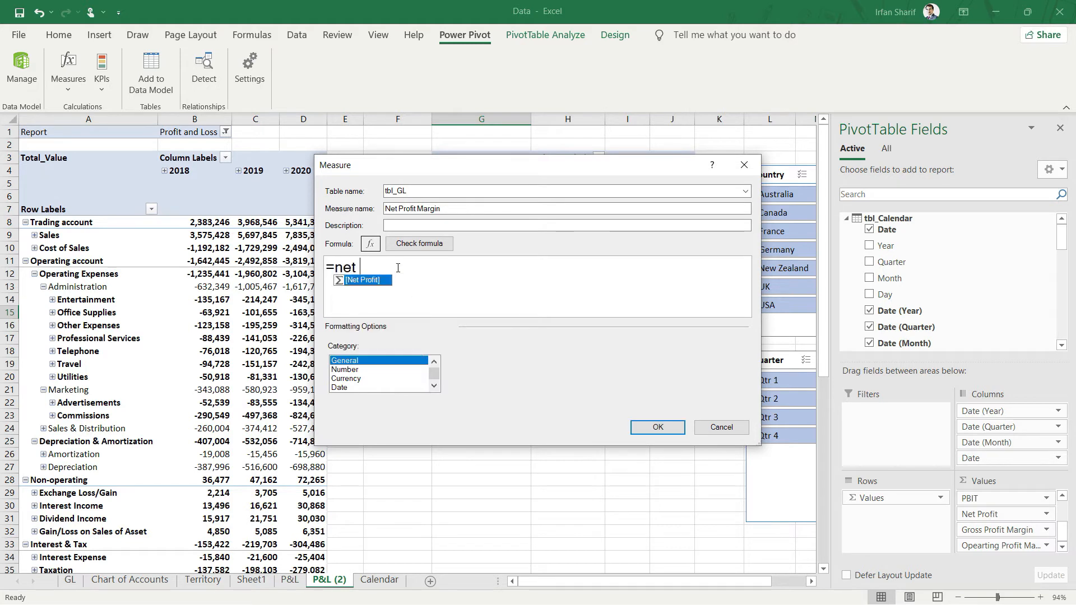
{"action": "key", "text": "Tab"}
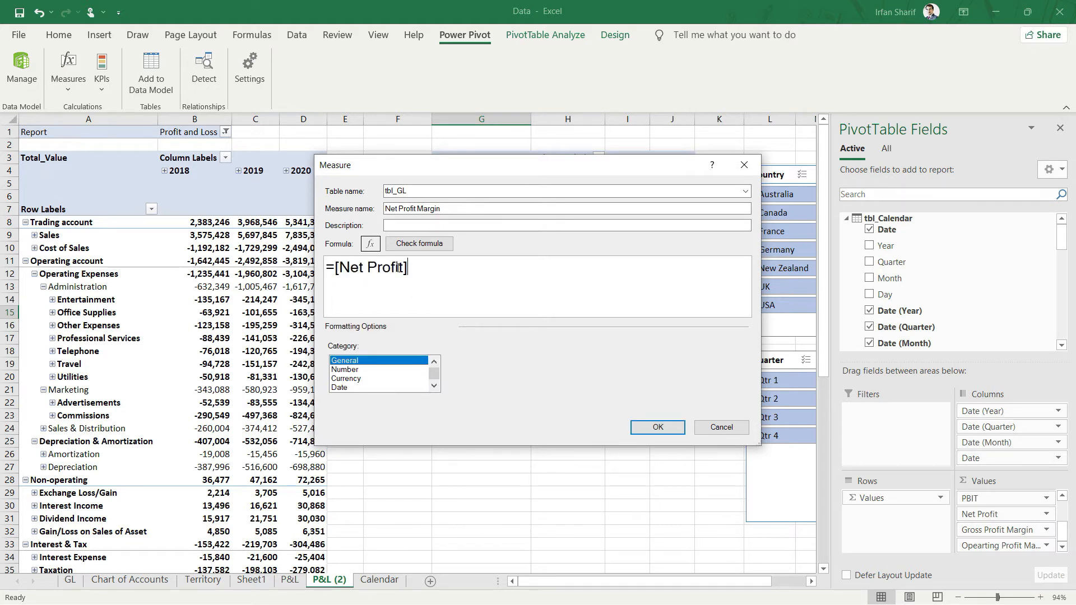
{"action": "type", "text": "/ [Total_Sales]"}
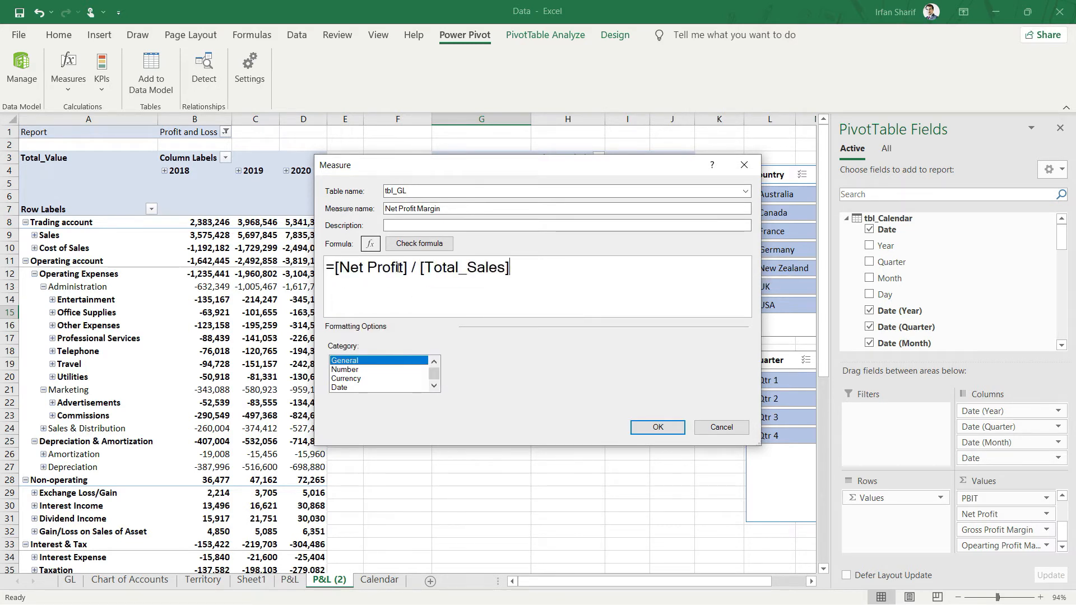
{"action": "left_click", "coordinate": [345, 369]}
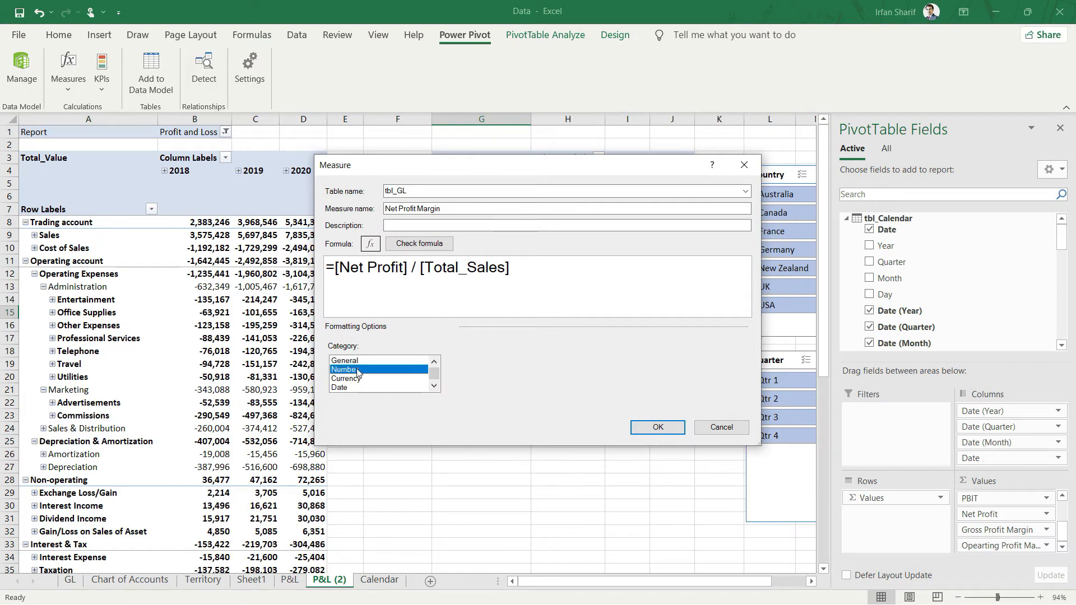
{"action": "left_click", "coordinate": [346, 369]}
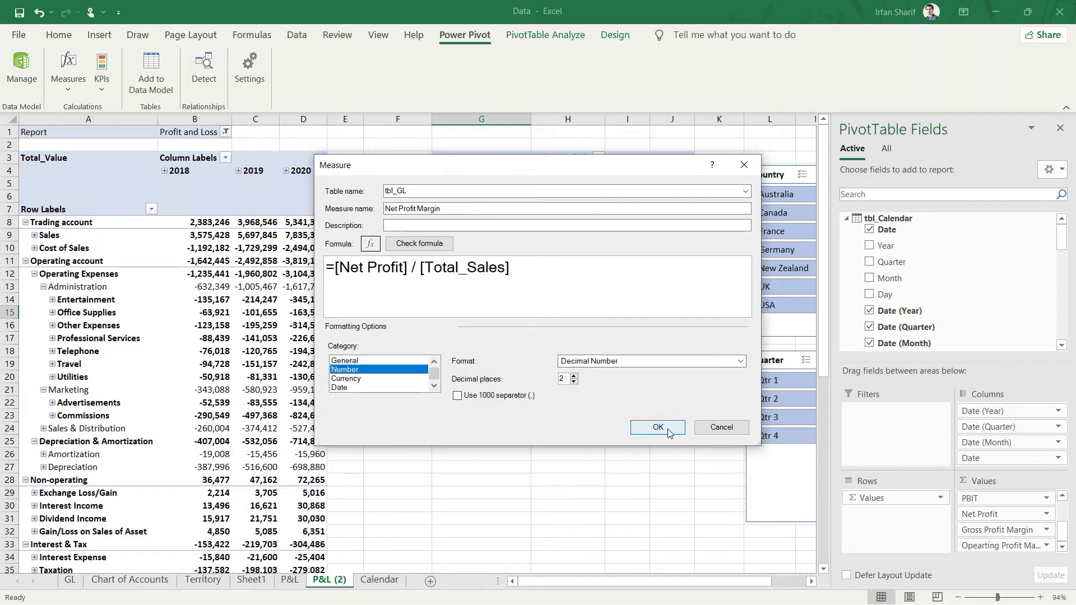
{"action": "left_click", "coordinate": [656, 427]}
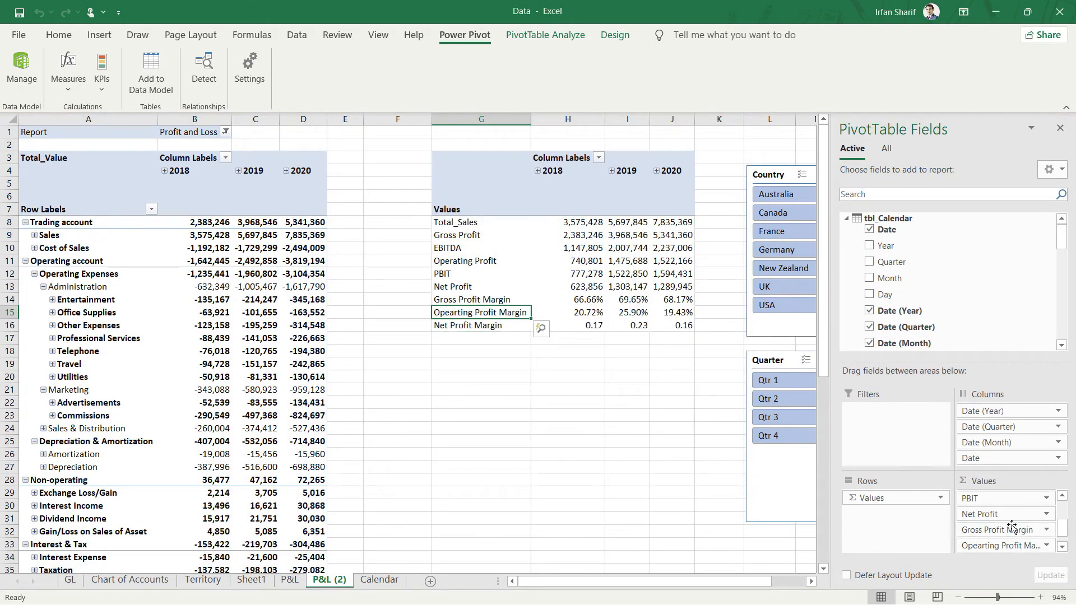
Format the Net Profit Margin value field as Percentage via Value Field Settings, giving 17.45%, 22.87%, 16.46%
{"action": "left_click", "coordinate": [1044, 546]}
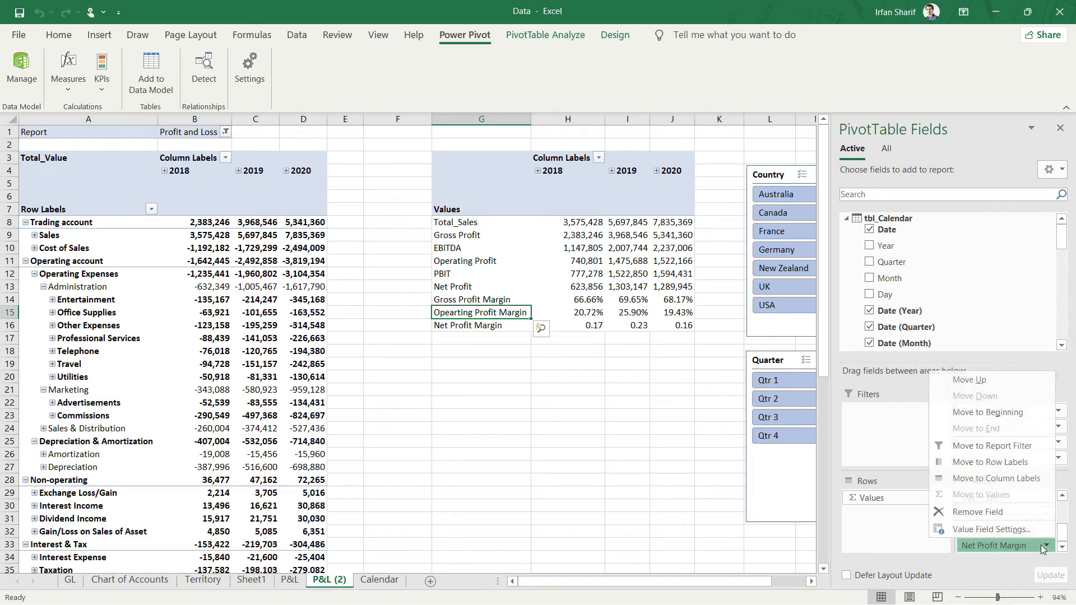
{"action": "left_click", "coordinate": [991, 529]}
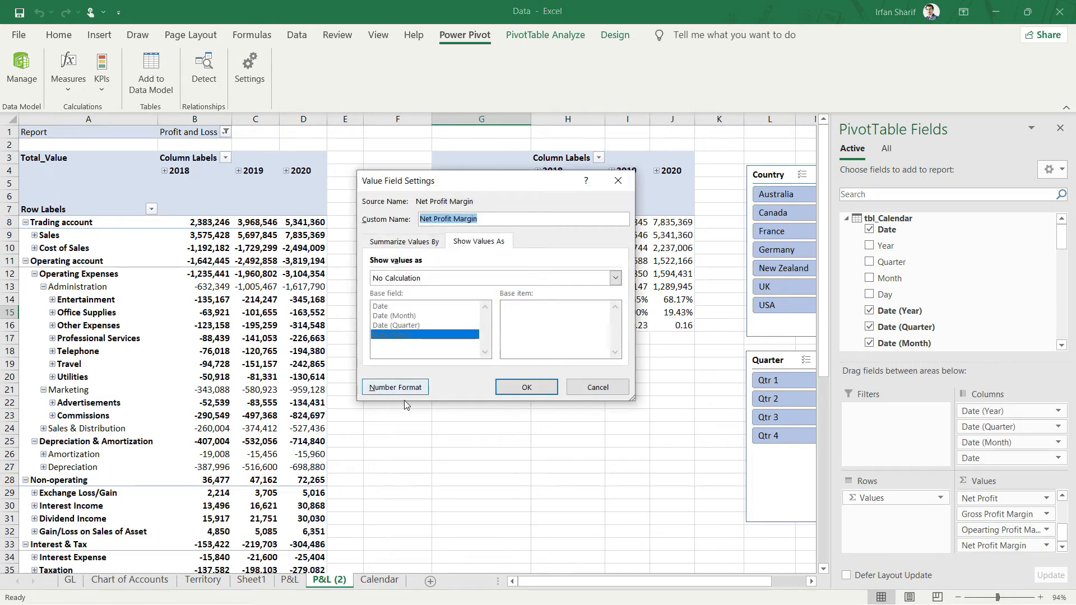
{"action": "left_click", "coordinate": [396, 386]}
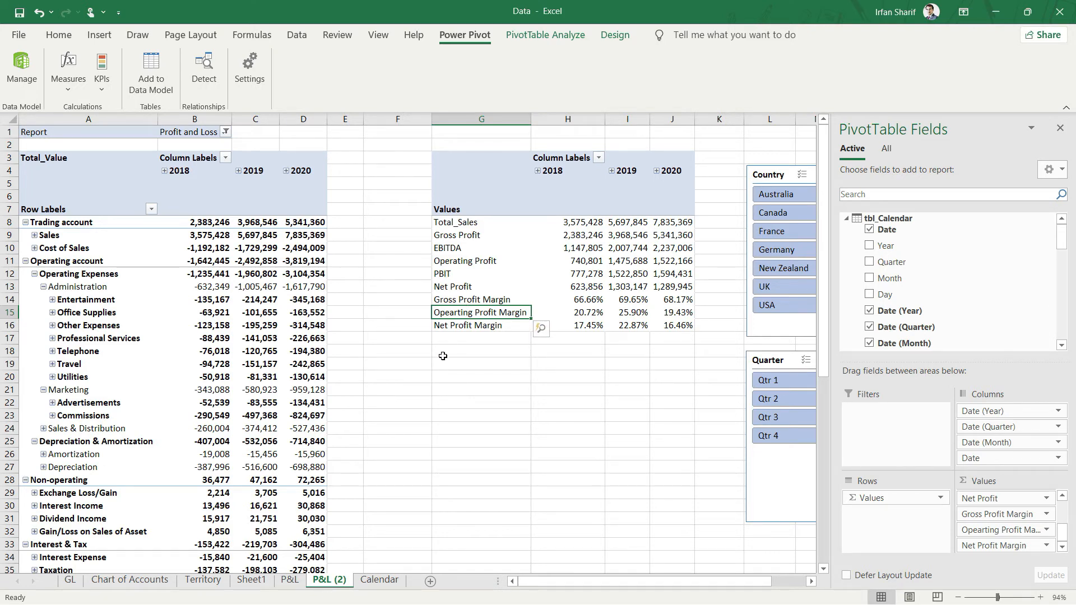
{"action": "mouse_move", "coordinate": [586, 341]}
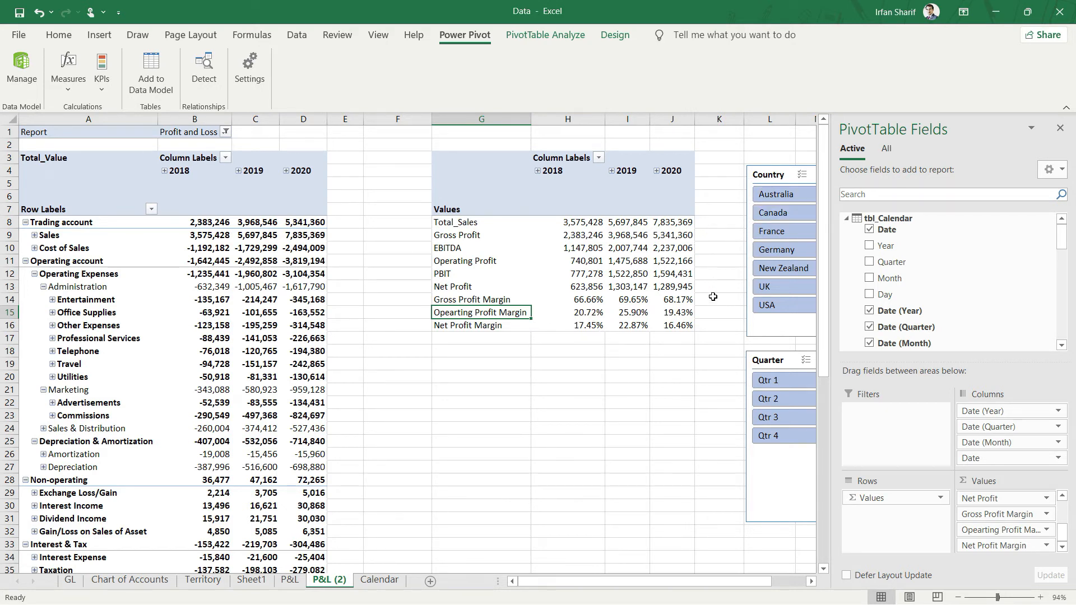
{"action": "mouse_move", "coordinate": [784, 268]}
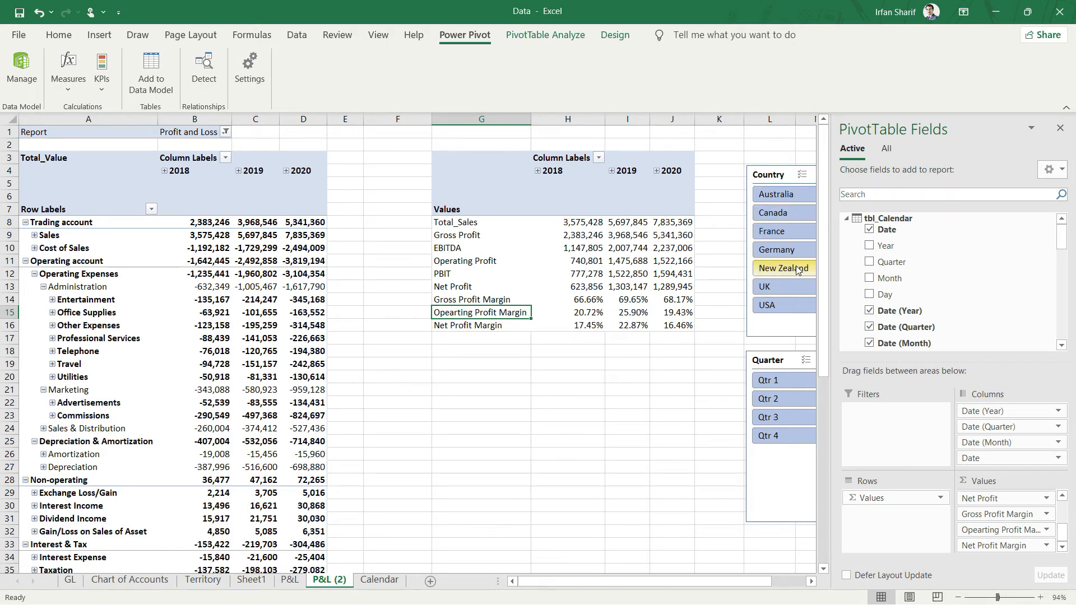
Try New Zealand, Germany, Canada and quarter slicers, then leave USA margins shown with the field list hidden
{"action": "left_click", "coordinate": [784, 268]}
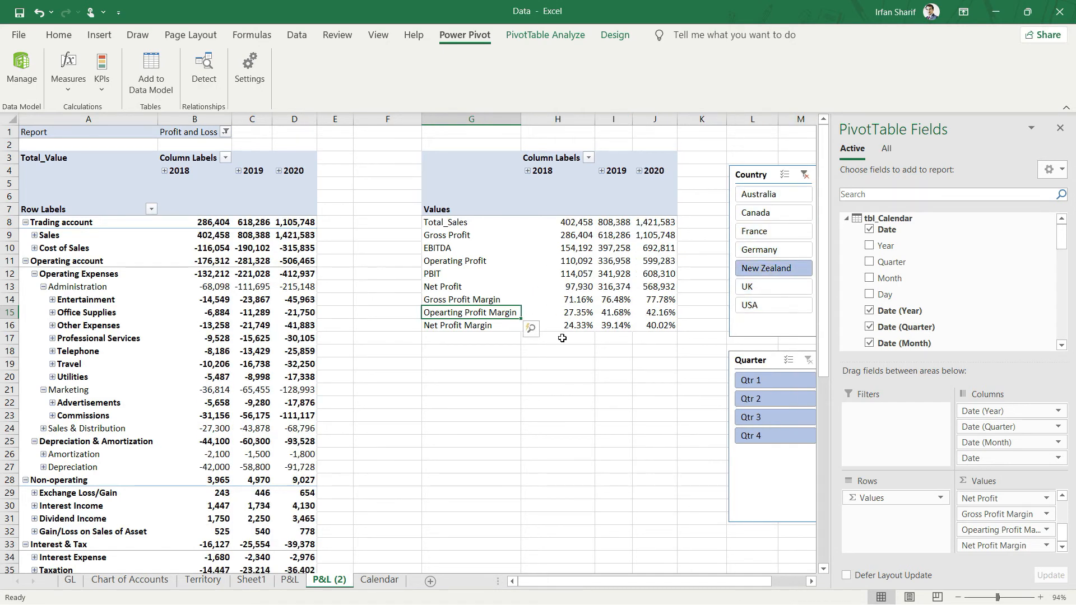
{"action": "mouse_move", "coordinate": [528, 304]}
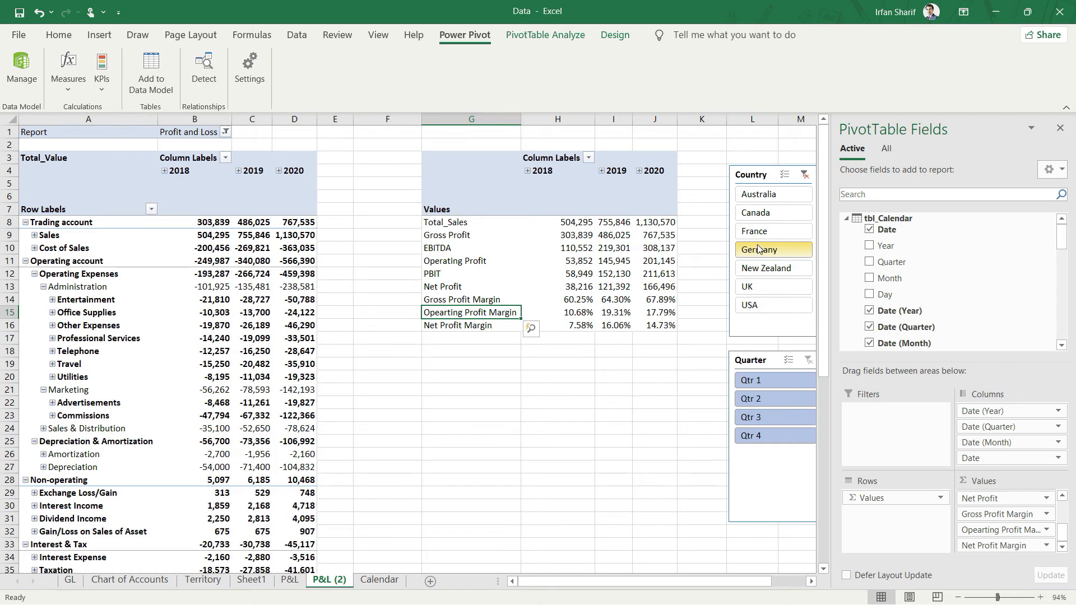
{"action": "left_click", "coordinate": [757, 212]}
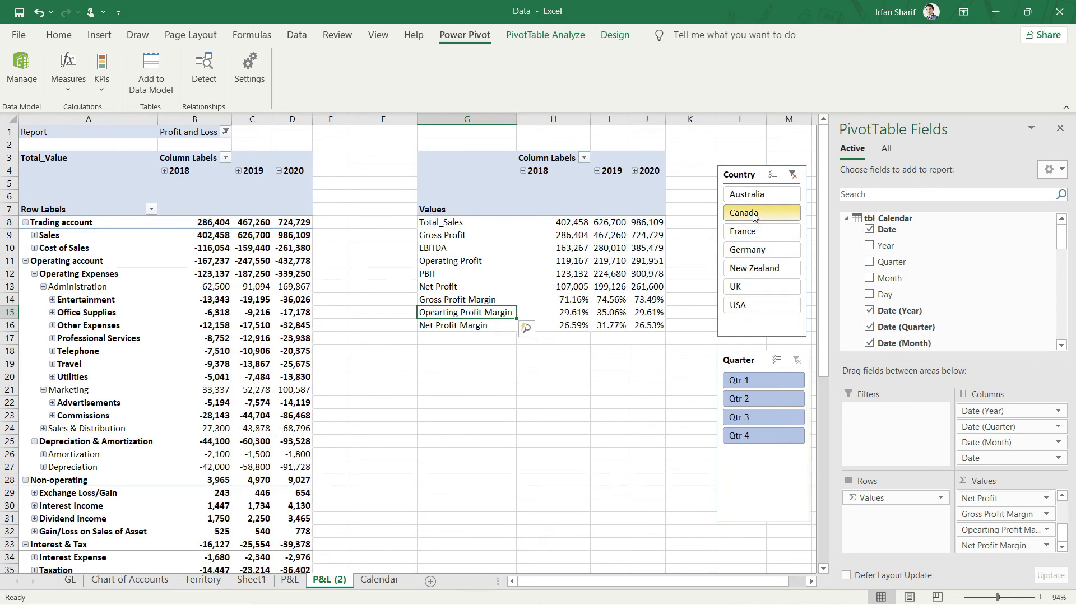
{"action": "left_click", "coordinate": [739, 305]}
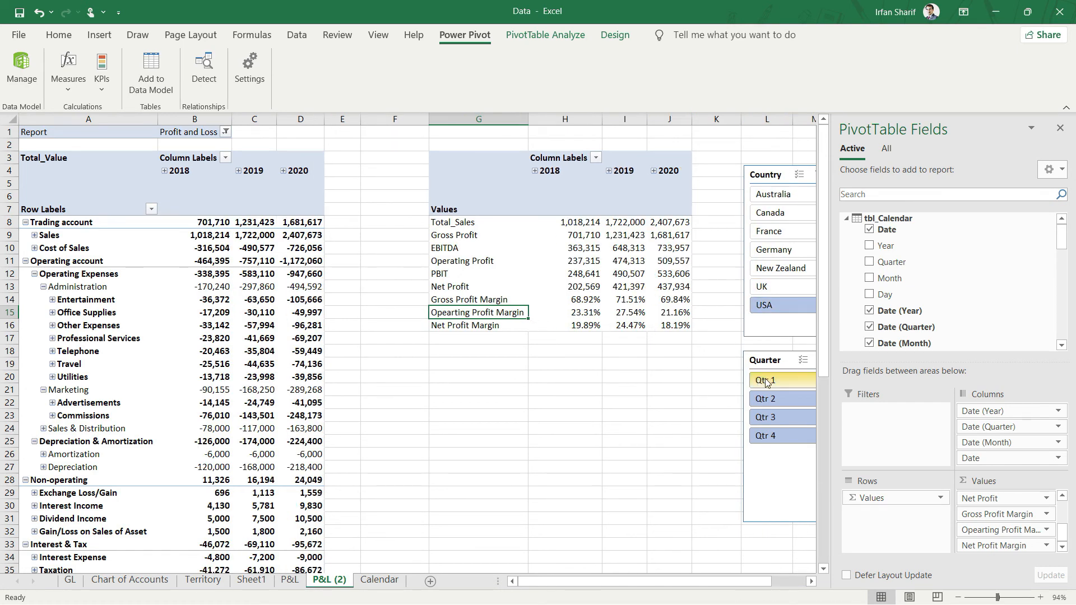
{"action": "left_click", "coordinate": [763, 398]}
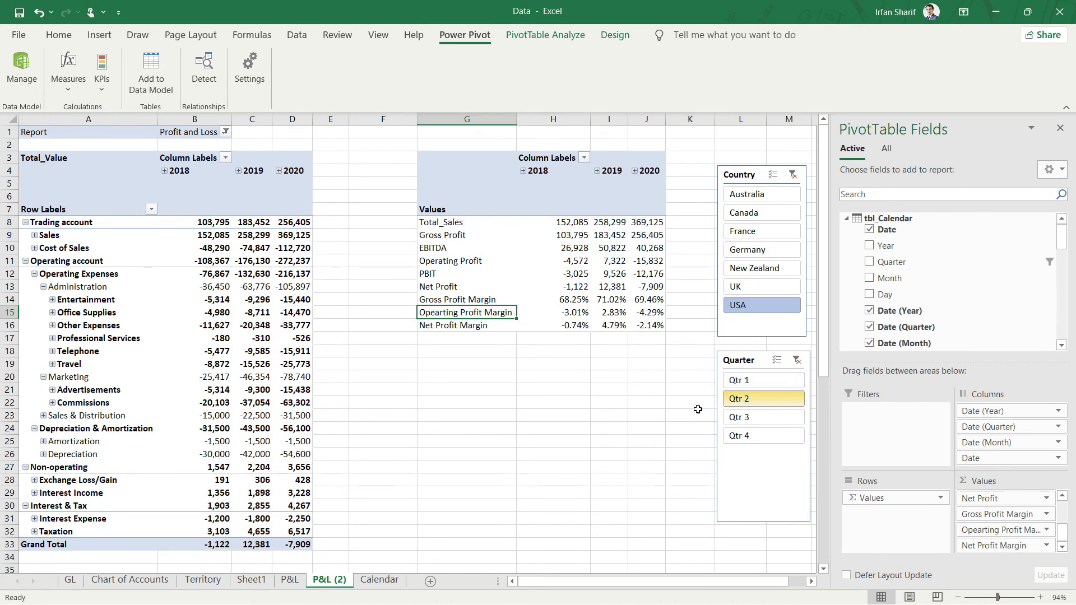
{"action": "left_click", "coordinate": [762, 398]}
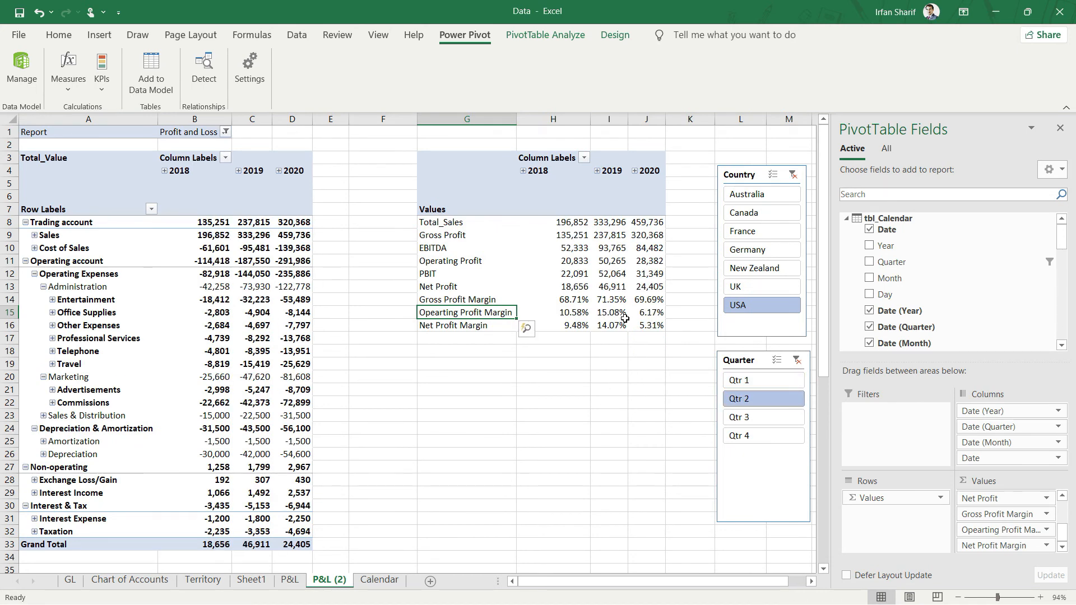
{"action": "mouse_move", "coordinate": [611, 313]}
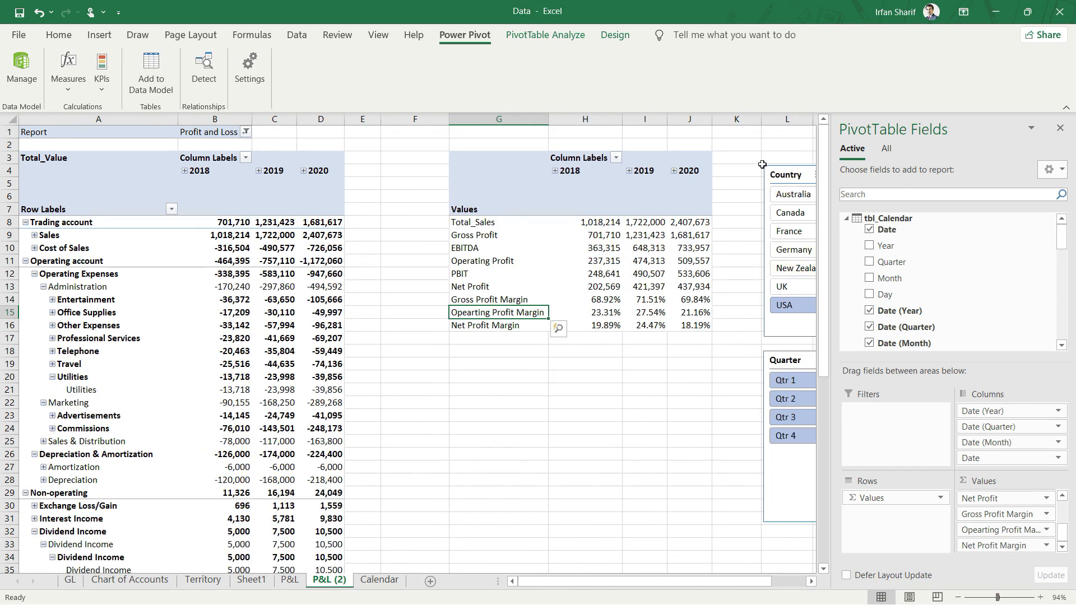
{"action": "left_click", "coordinate": [1060, 128]}
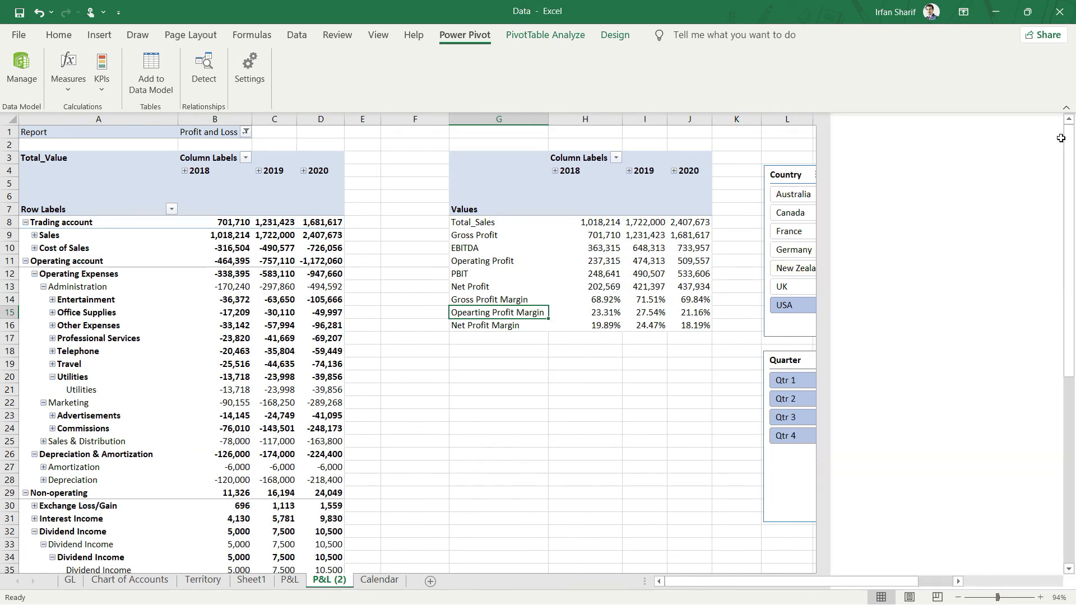